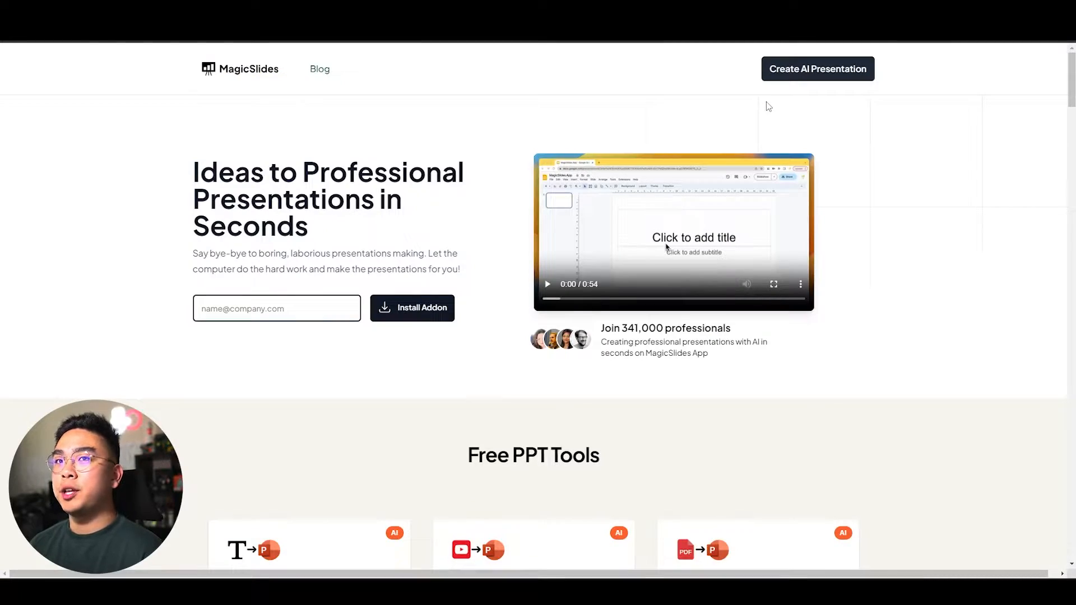
# - Copy the share link of the budget-travel YouTube video from its Share dialog
pyautogui.moveTo(218, 171); pyautogui.dragTo(374, 171)
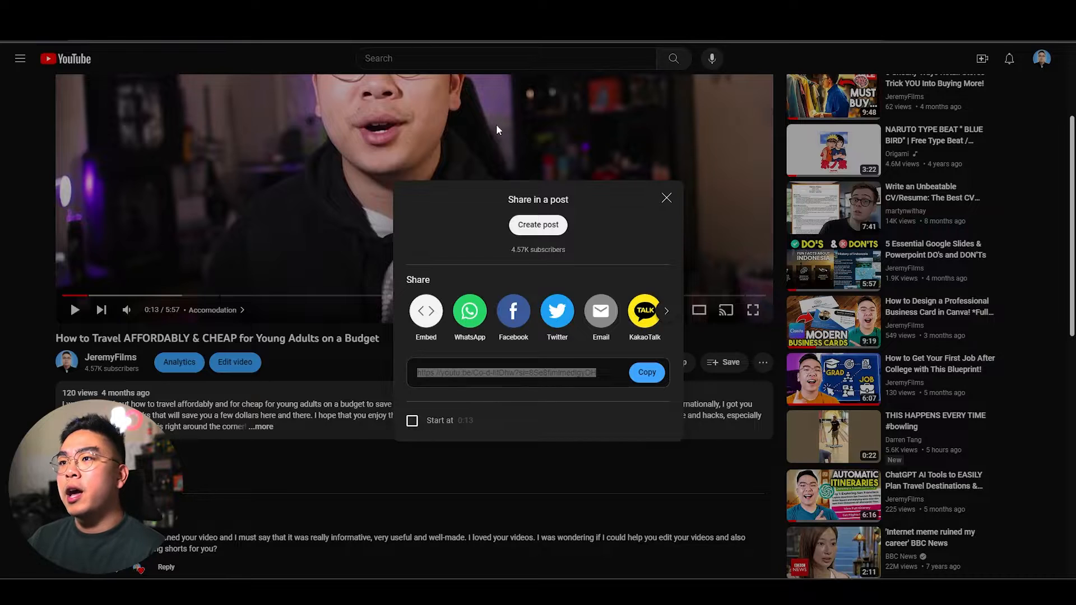
pyautogui.click(665, 197)
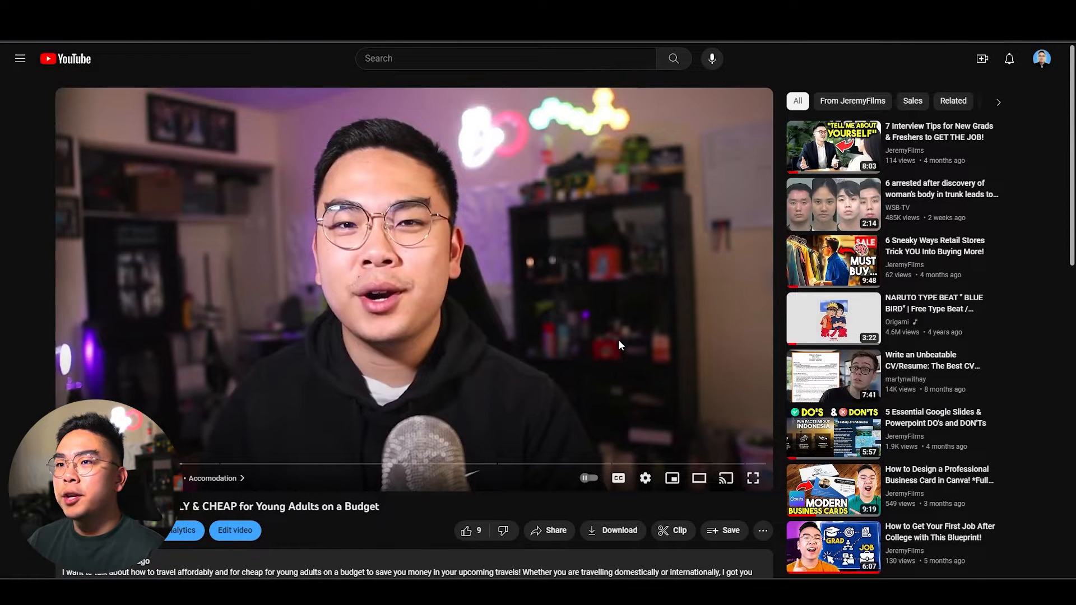
pyautogui.scroll(-3)
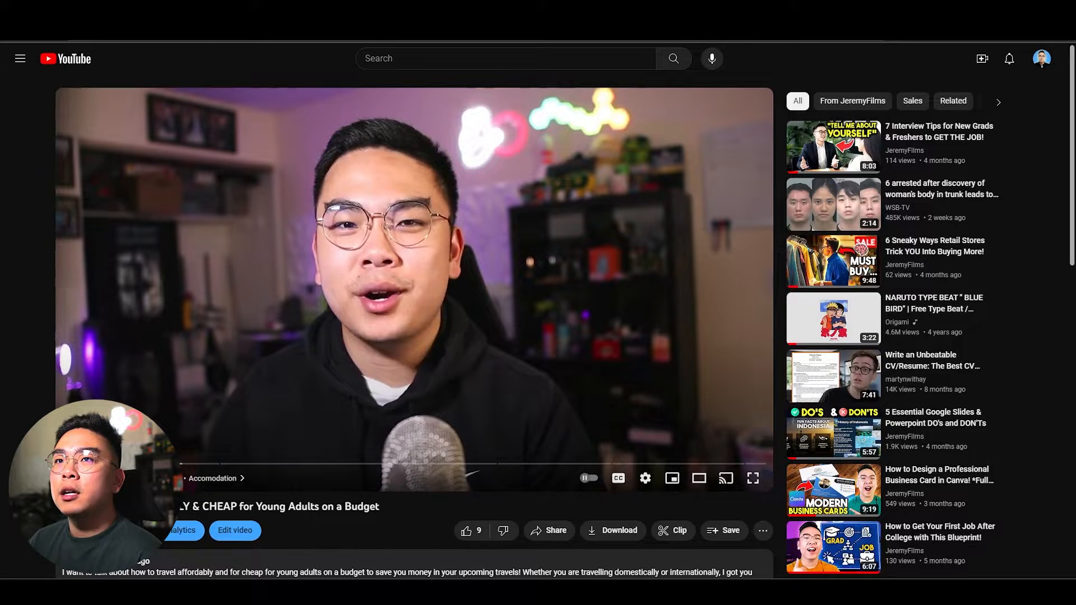
pyautogui.click(549, 531)
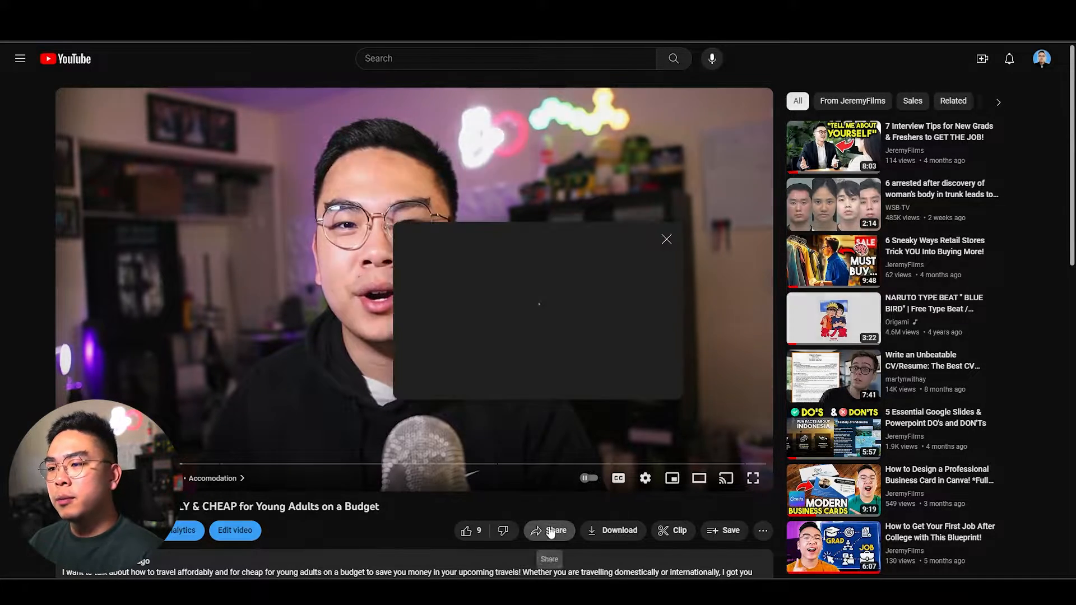
pyautogui.click(646, 373)
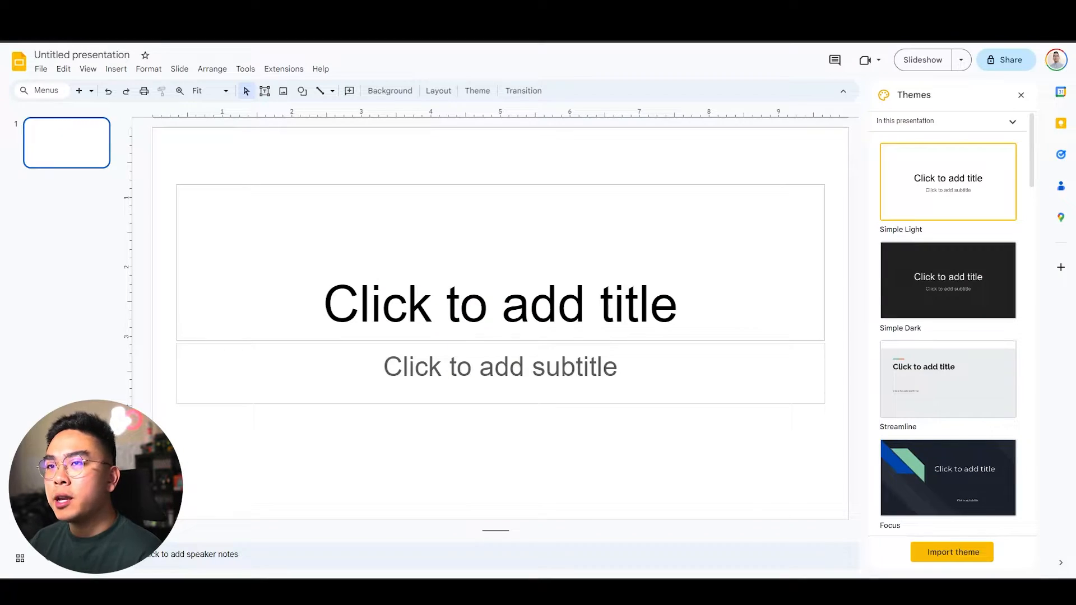
# - Launch MagicSlides' Youtube to PPT panel from the Extensions menu
pyautogui.click(284, 69)
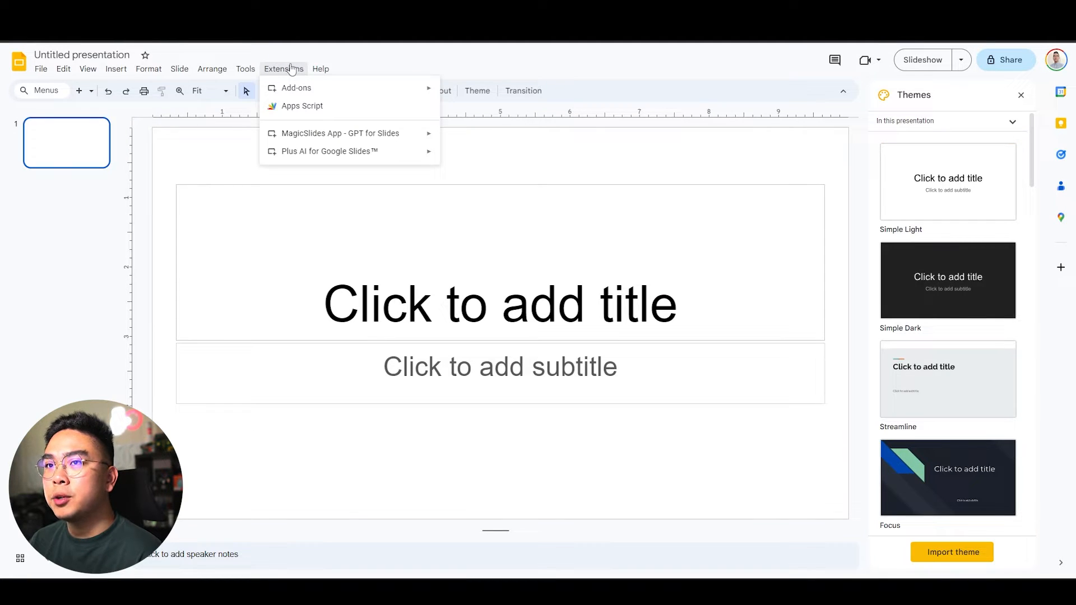
pyautogui.moveTo(306, 136)
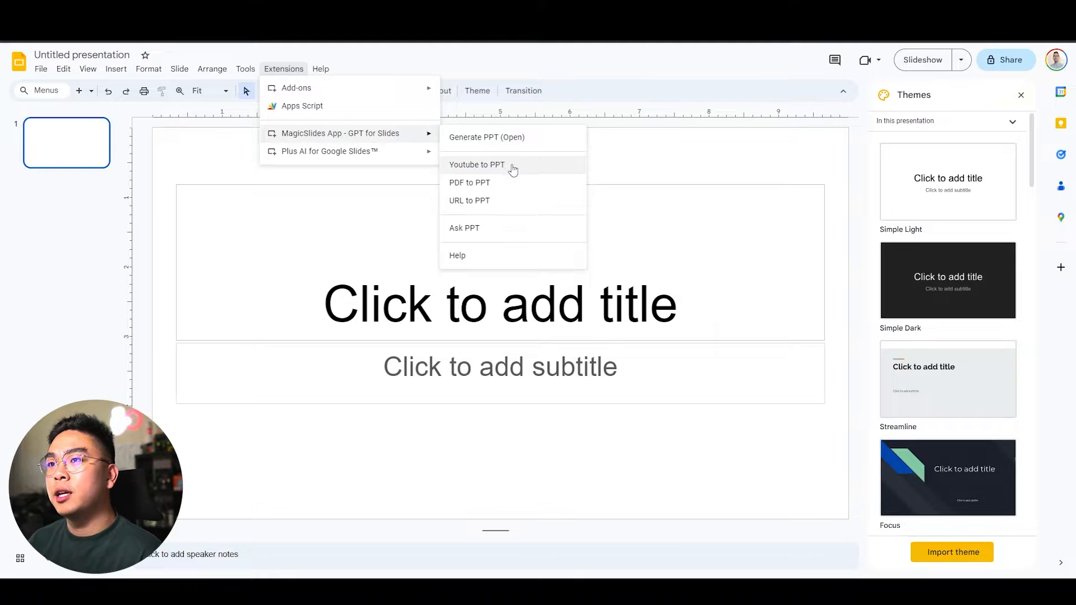
pyautogui.click(477, 164)
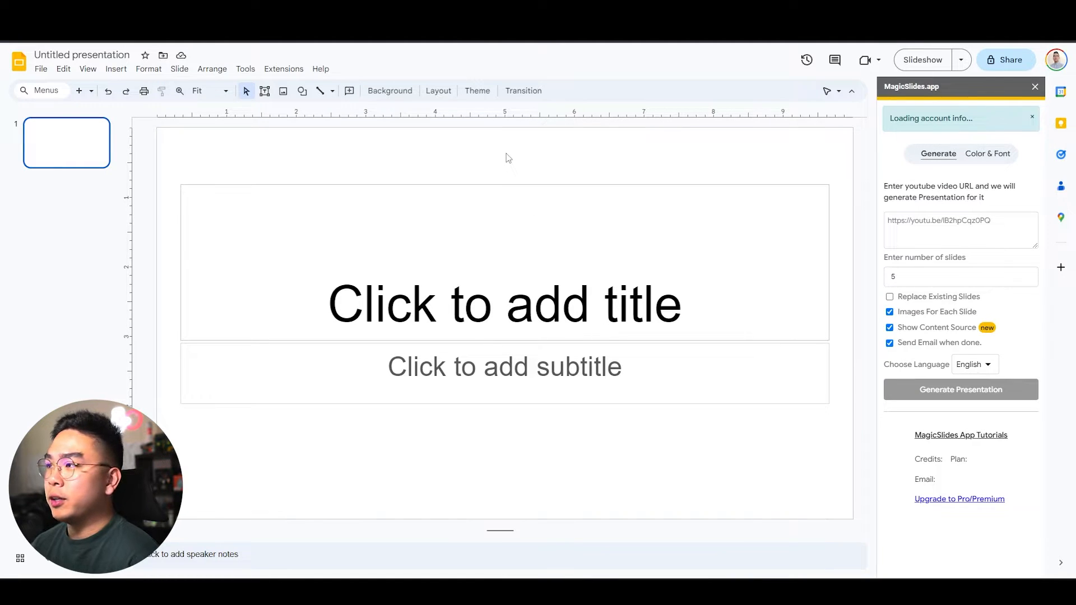
# - Generate a 5-slide presentation from the pasted youtu.be/Co-d-IitDhw video link
pyautogui.write('https://youtu.be/Co-d-IitDhw?si=7IMWmsSgxUO37YGA')
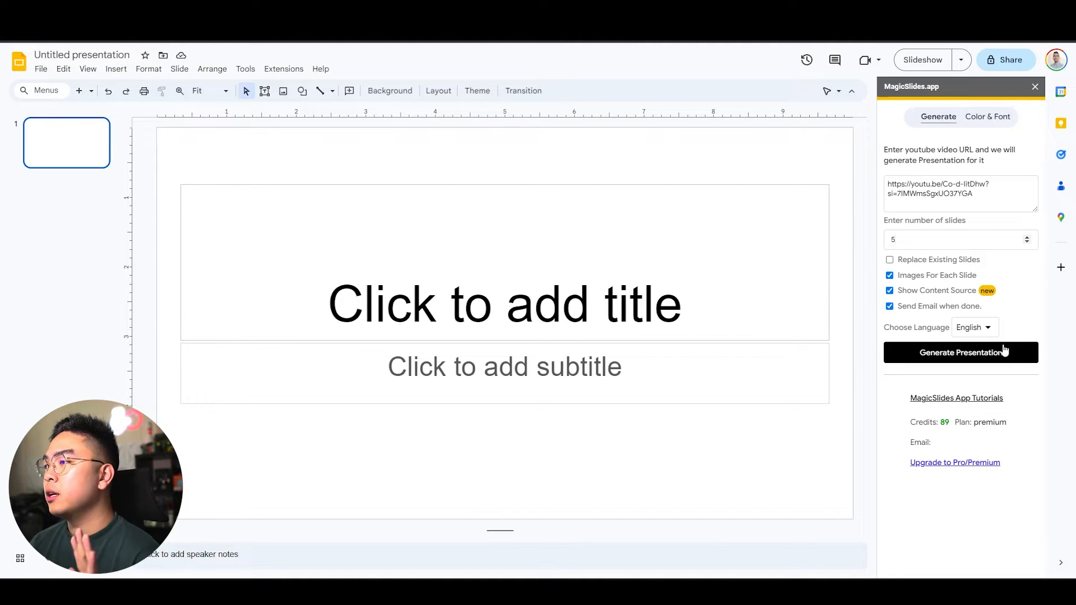
pyautogui.click(961, 352)
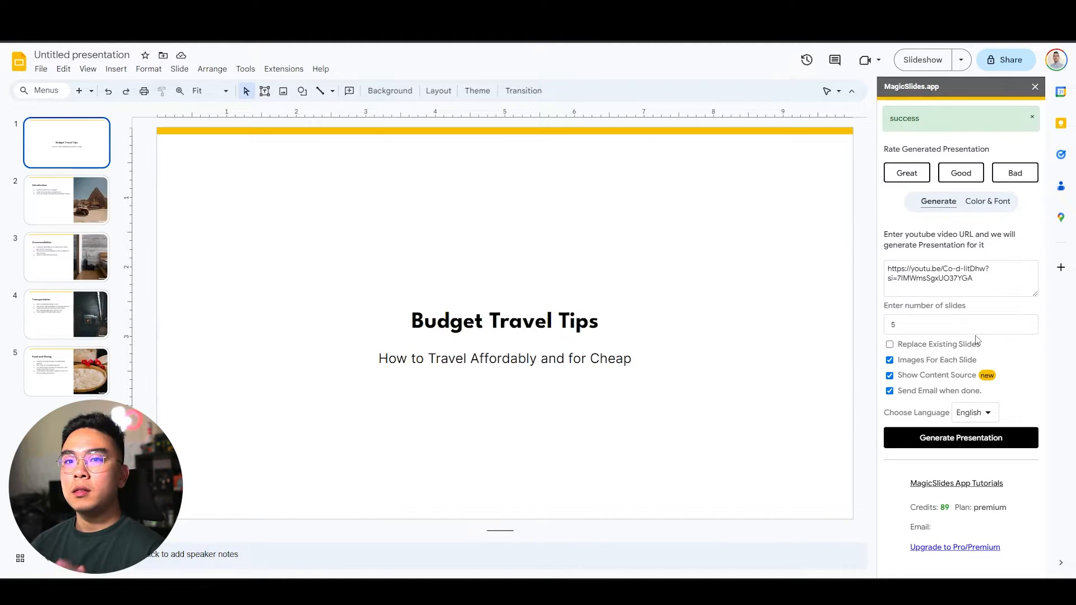
# - Dismiss the success notice, inspect the title slide's subtitle, and move to the Introduction slide
pyautogui.click(1031, 118)
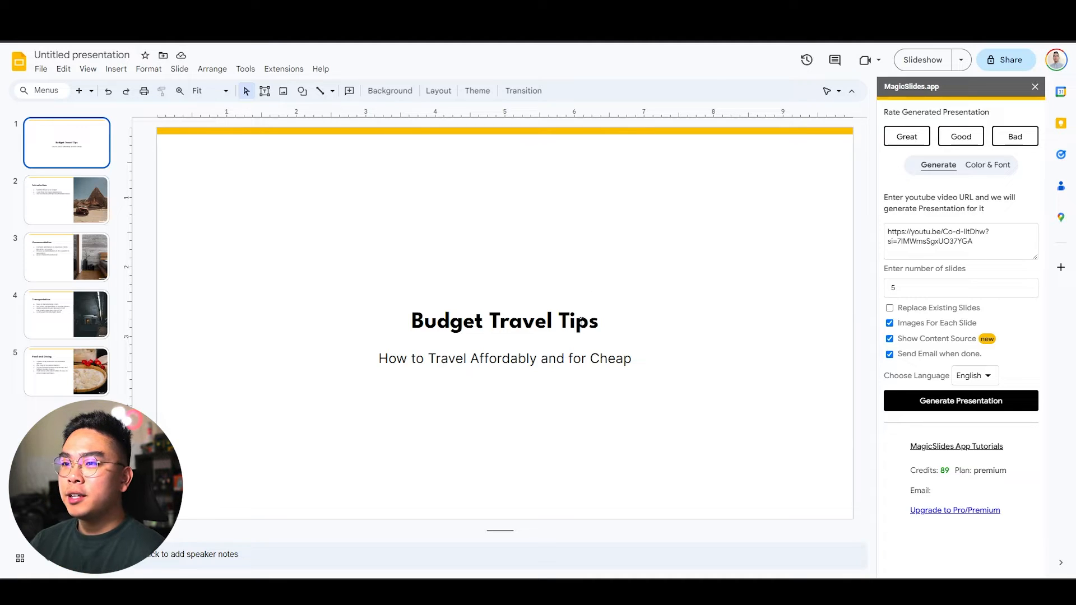
pyautogui.doubleClick(502, 359)
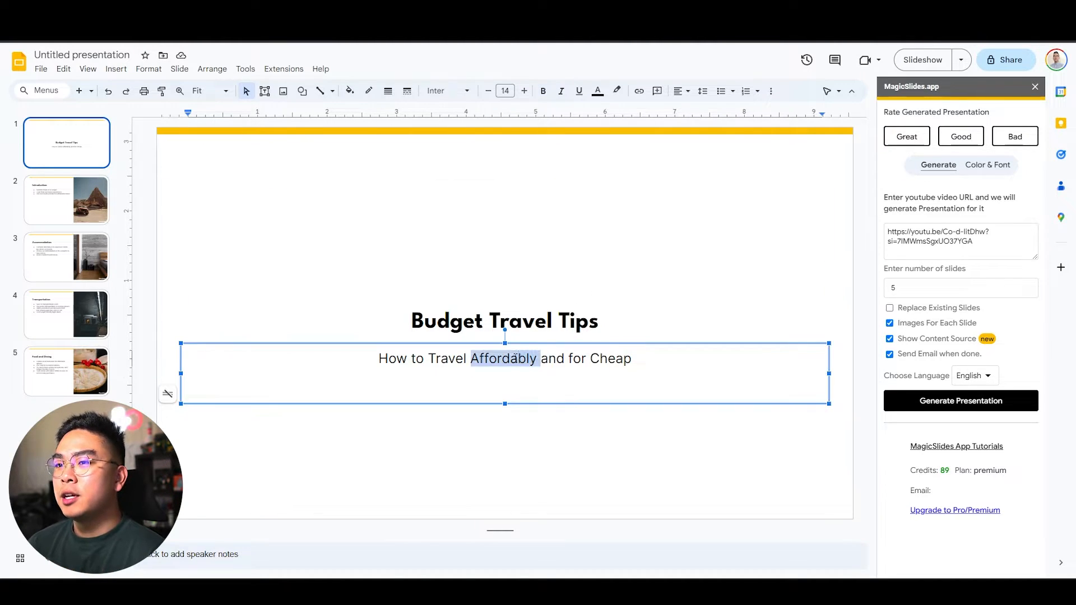
pyautogui.click(588, 358)
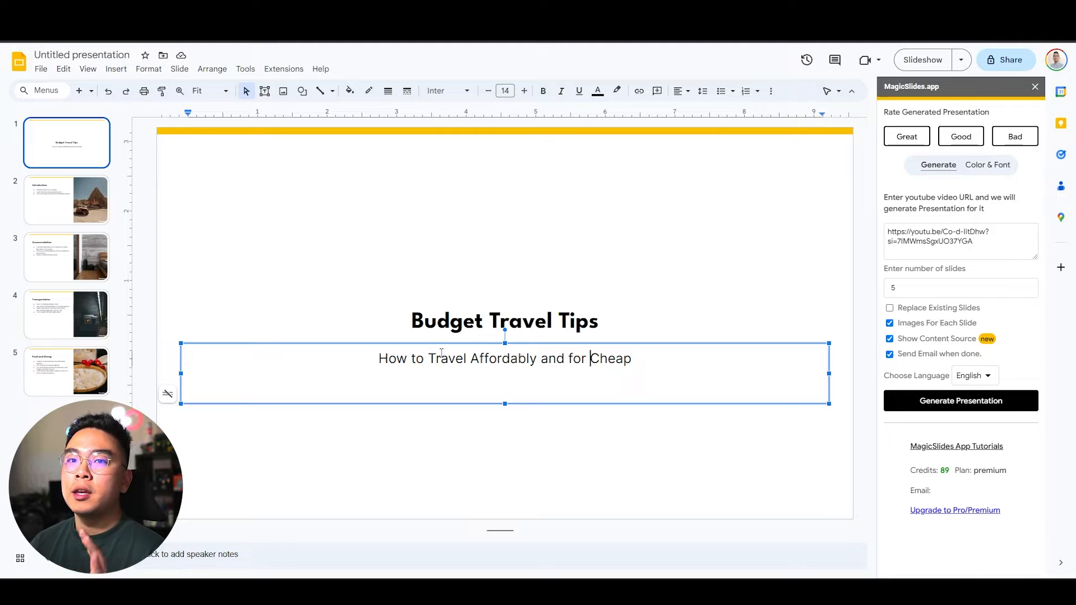
pyautogui.moveTo(118, 214)
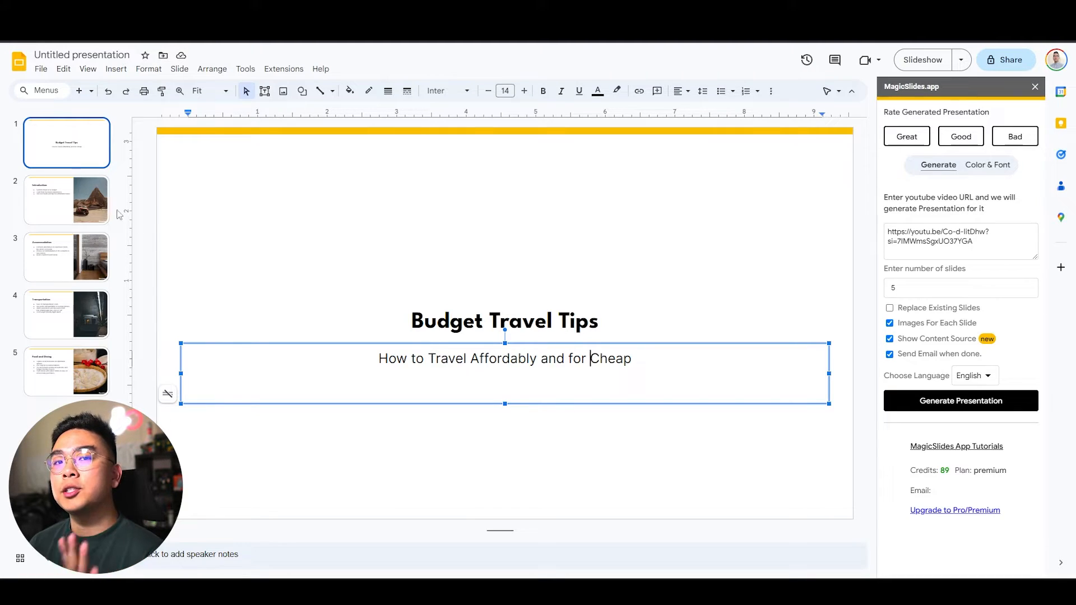
pyautogui.moveTo(95, 200)
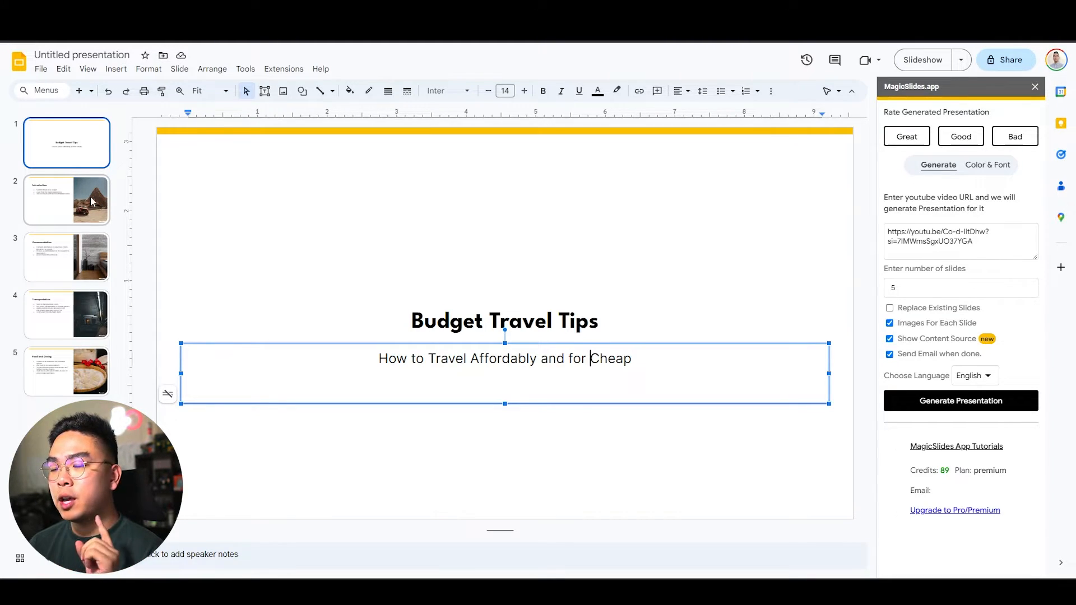
pyautogui.click(66, 199)
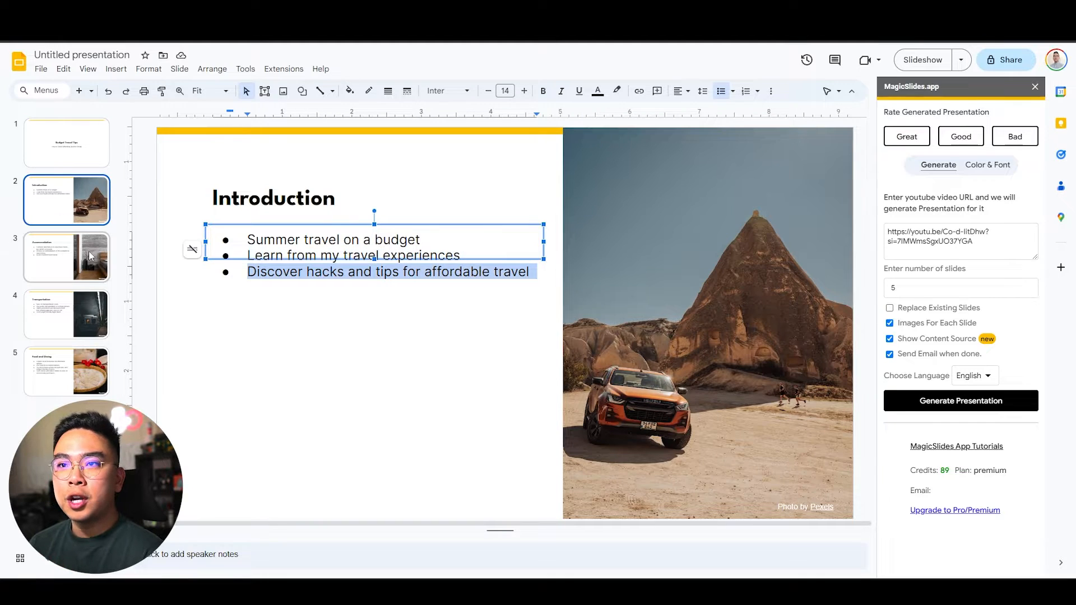
# - Review the Accommodation, Transportation and Food and Dining slides in turn
pyautogui.click(67, 258)
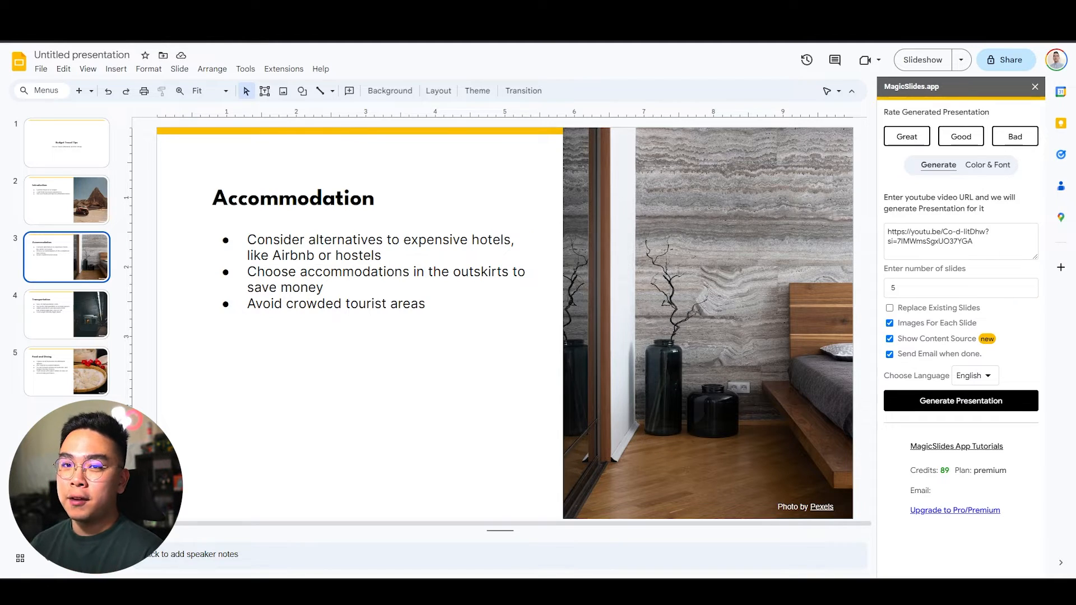
pyautogui.click(66, 314)
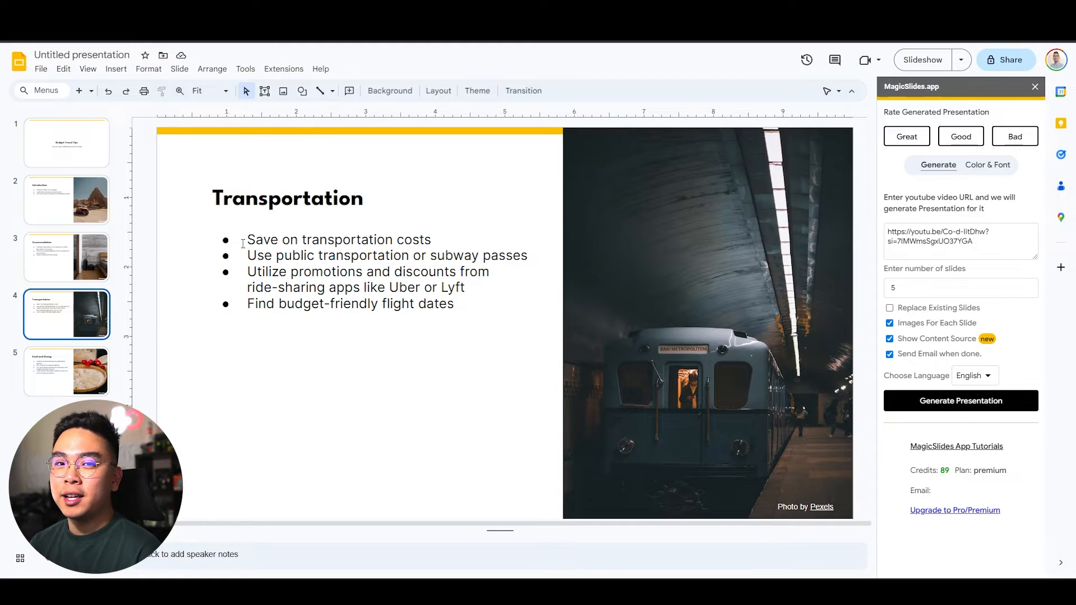
pyautogui.click(66, 371)
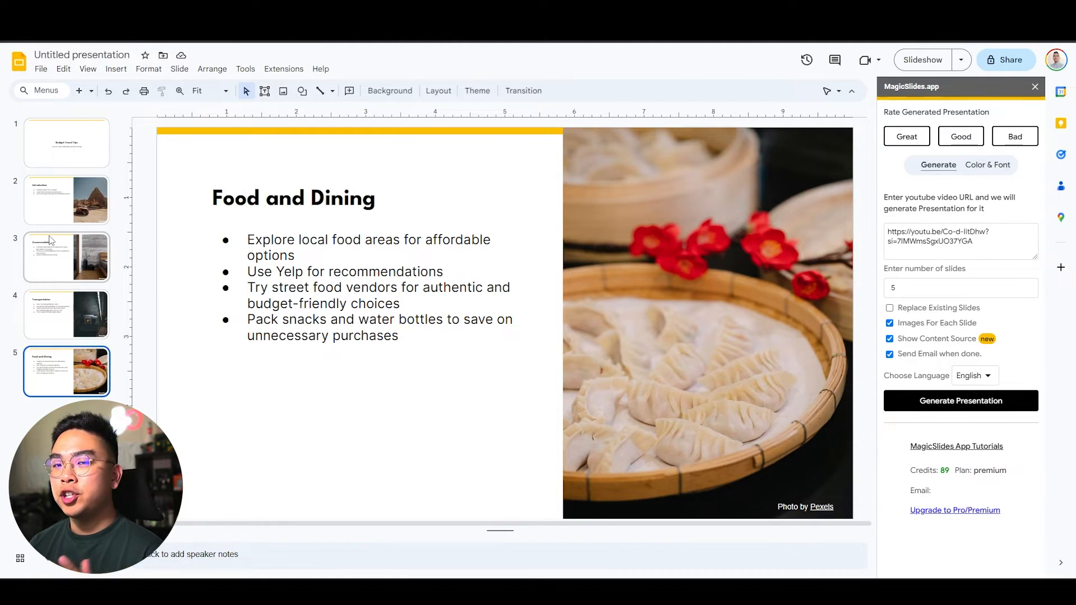
# - Show MagicSlides' Color & Font template settings in the sidebar
pyautogui.click(987, 165)
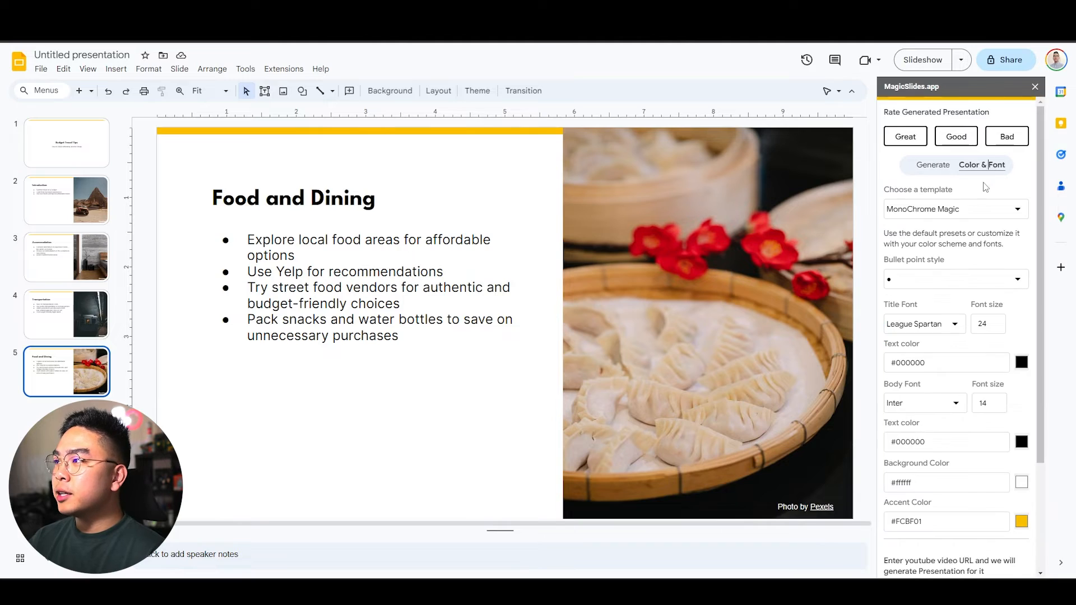
pyautogui.scroll(-3)
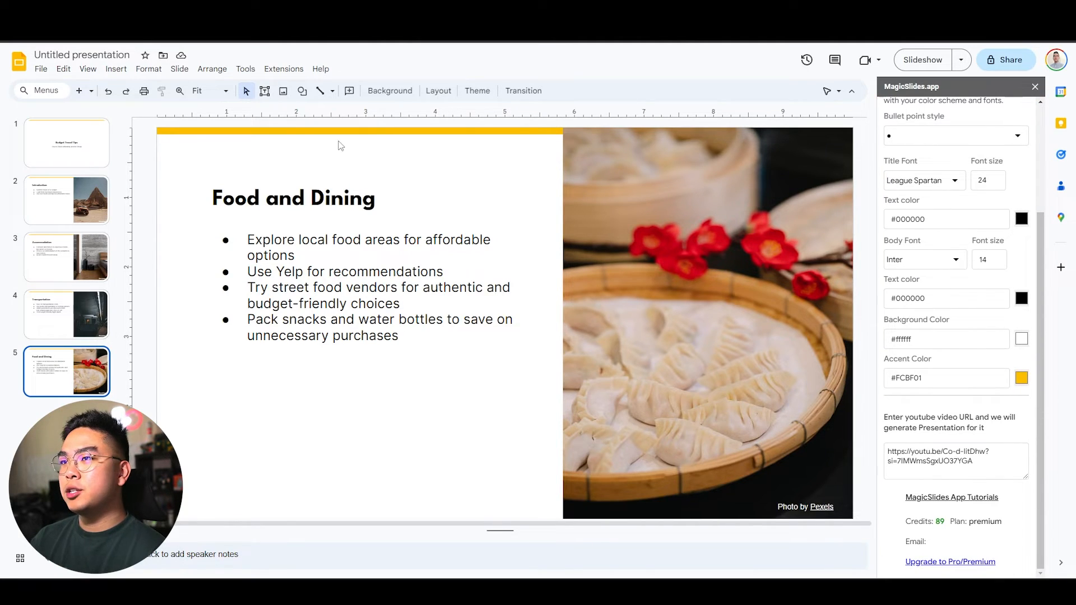